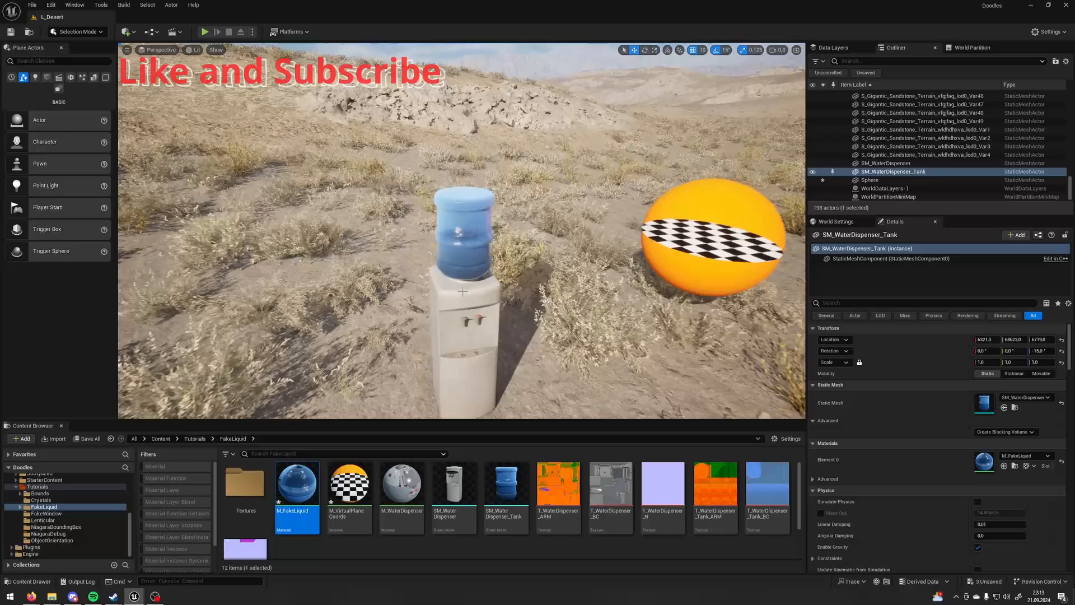
Open M_VirtualPlaneCoords from the Content Browser in the Material Editor
double_click(349, 480)
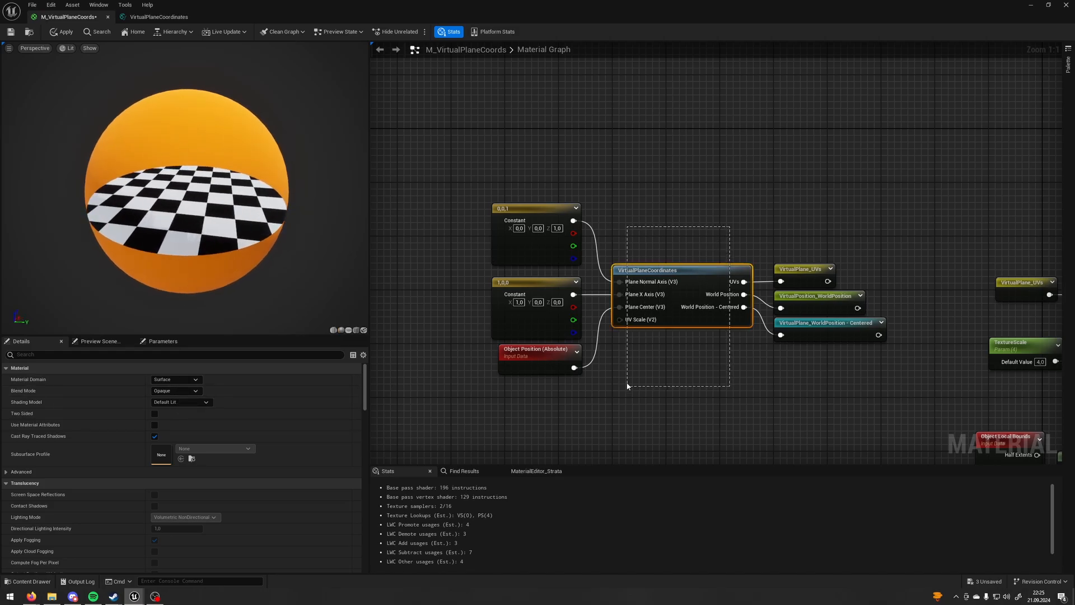
click(648, 269)
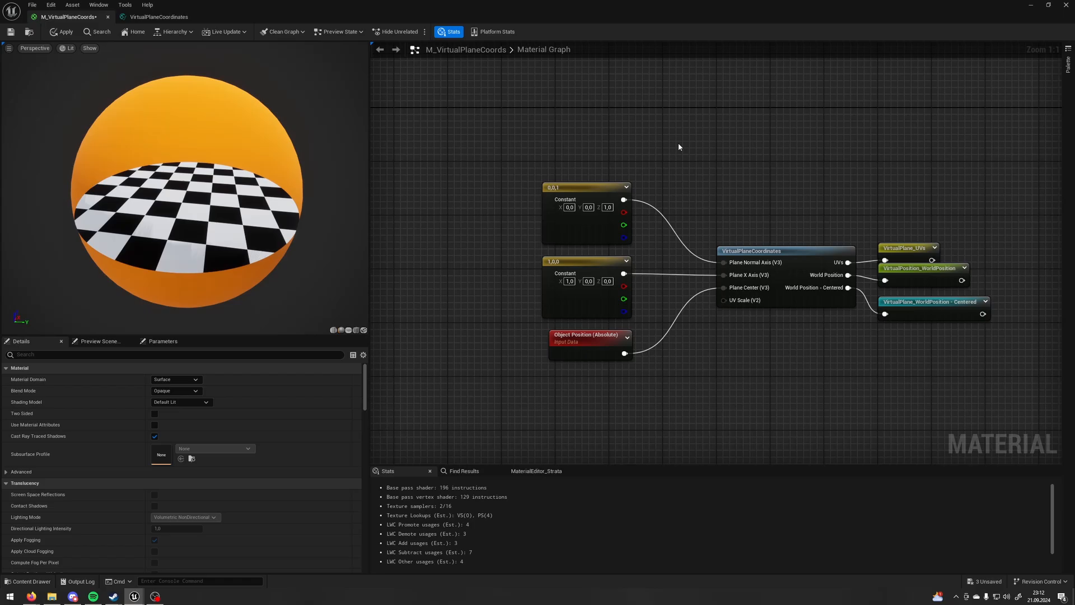
mouse_move(739, 263)
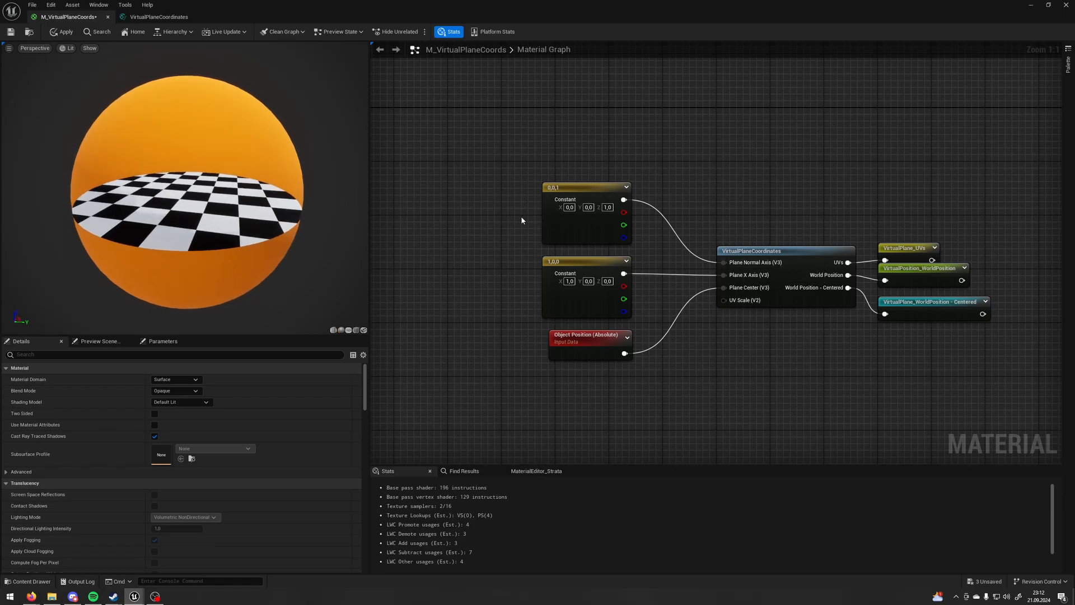
mouse_move(571, 218)
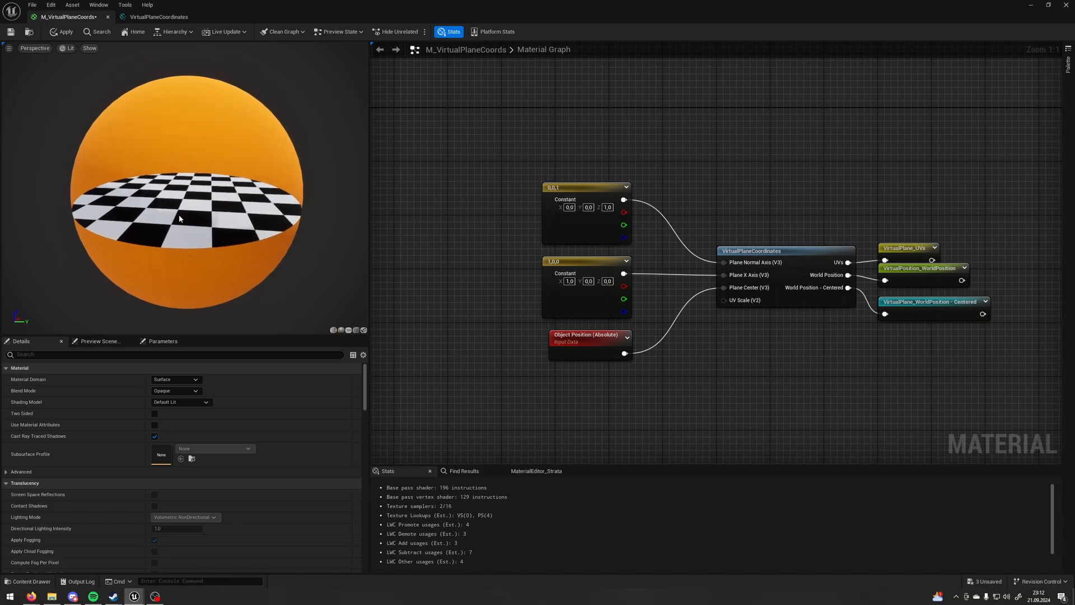
click(588, 208)
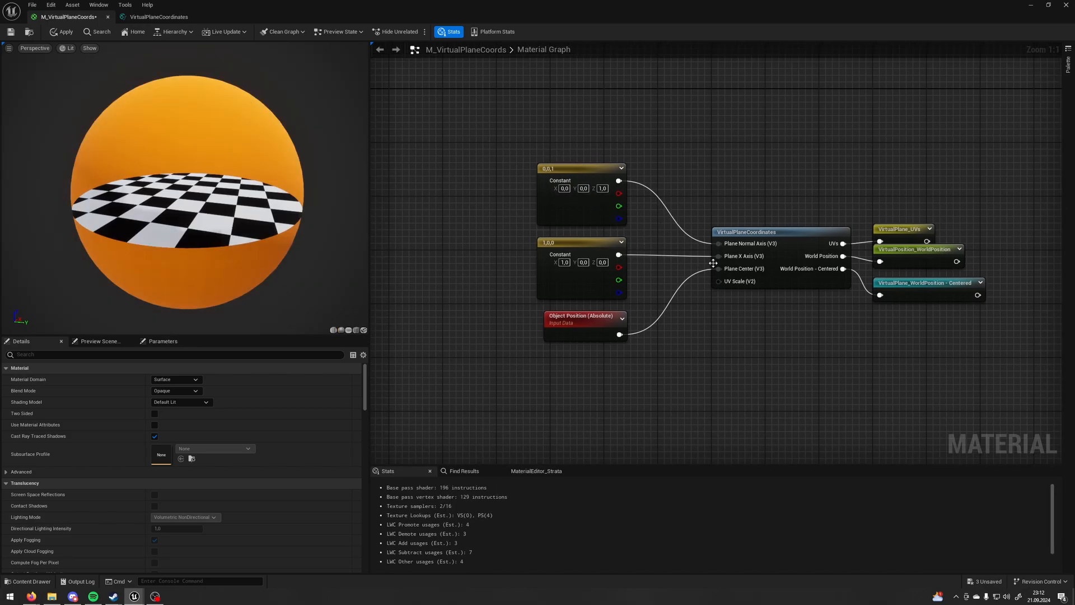
mouse_move(647, 285)
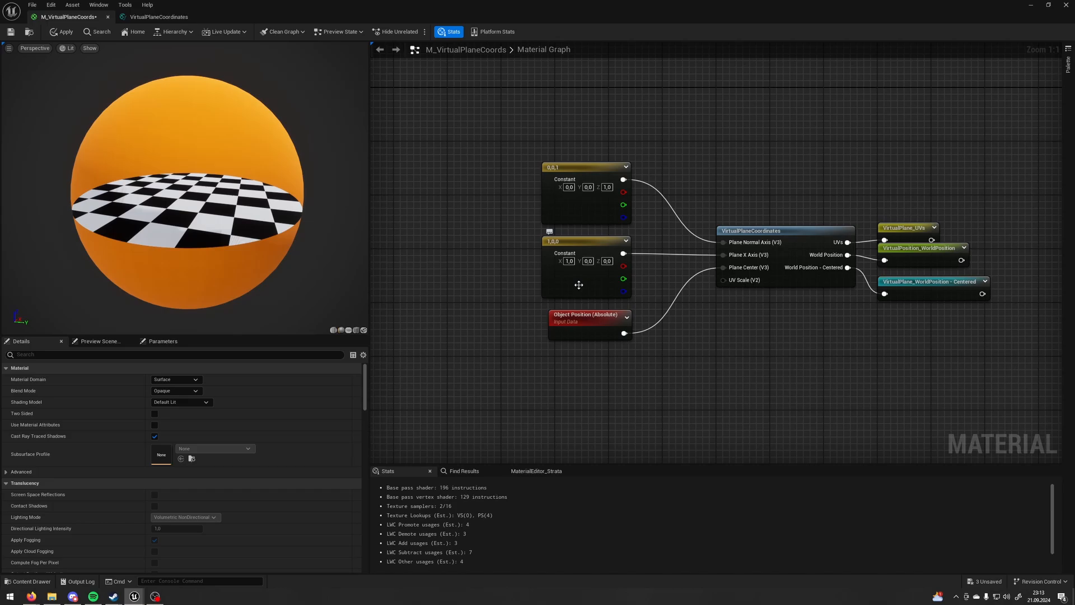
mouse_move(559, 276)
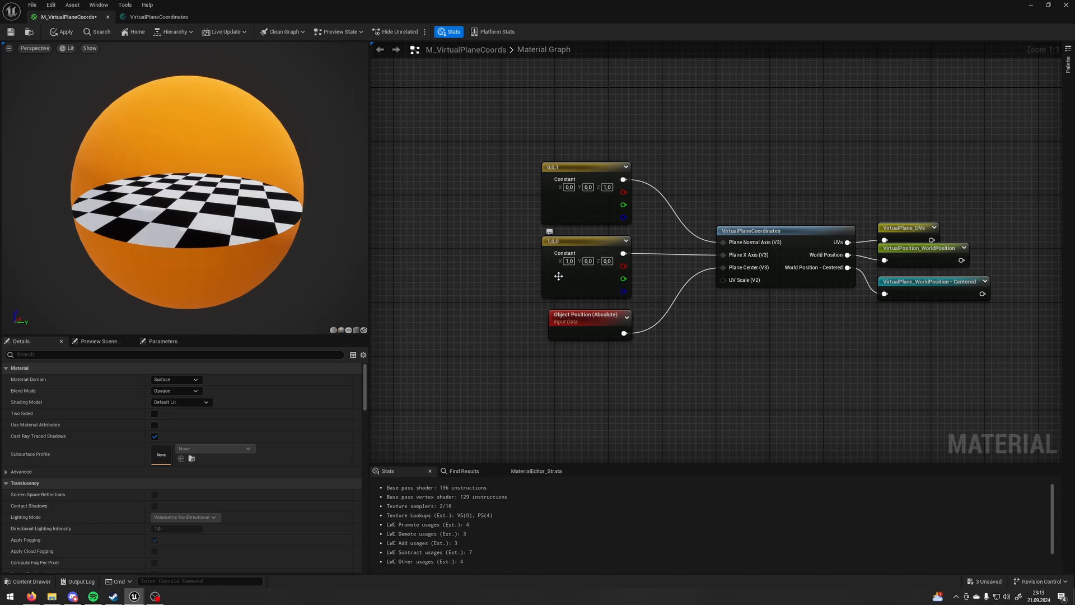
mouse_move(644, 196)
text(1)
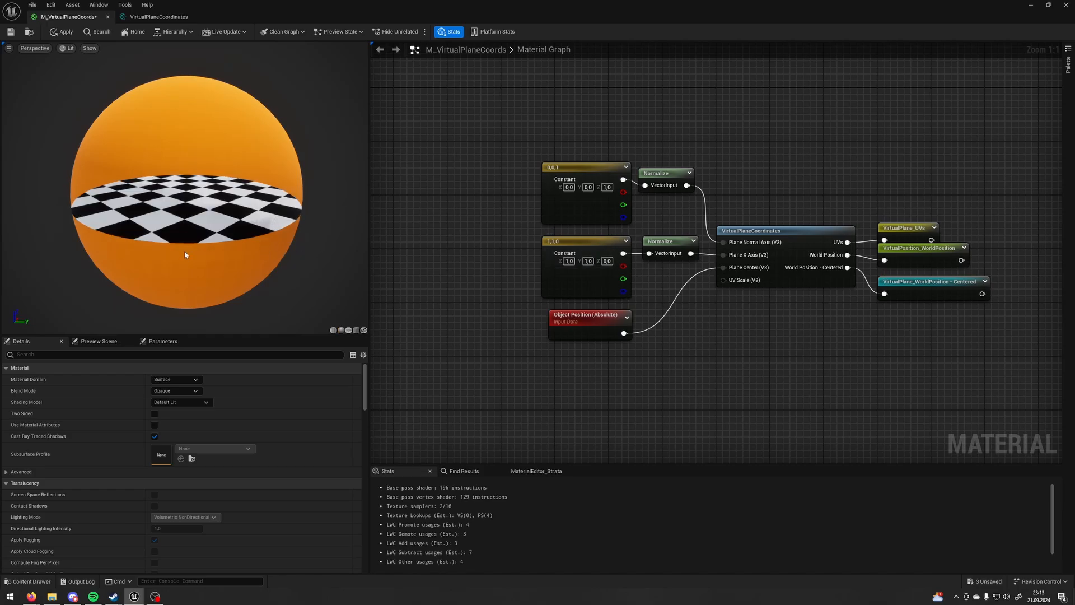
mouse_move(697, 334)
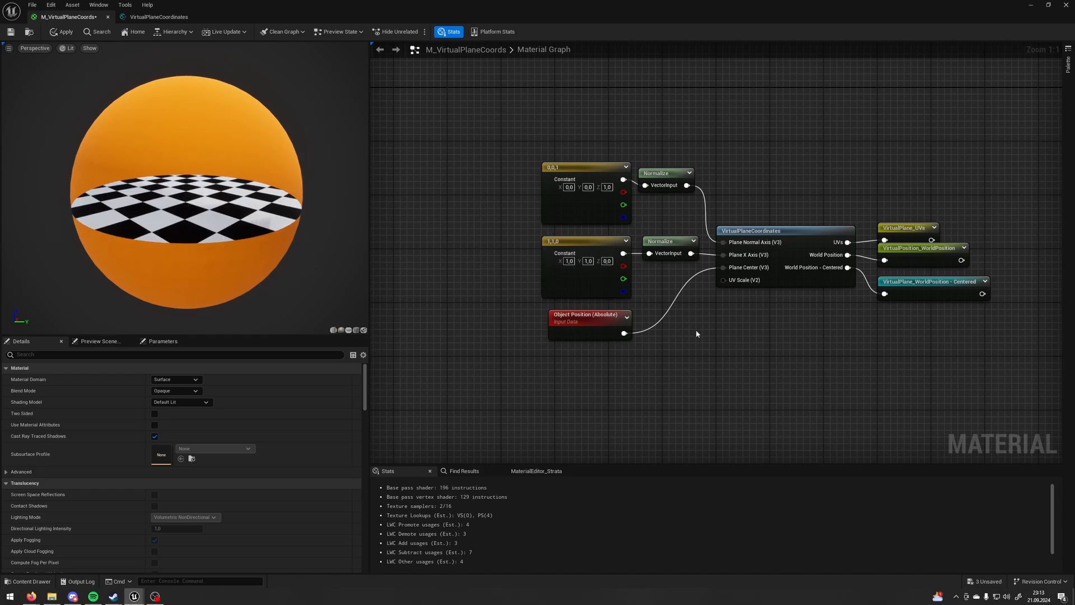
mouse_move(752, 266)
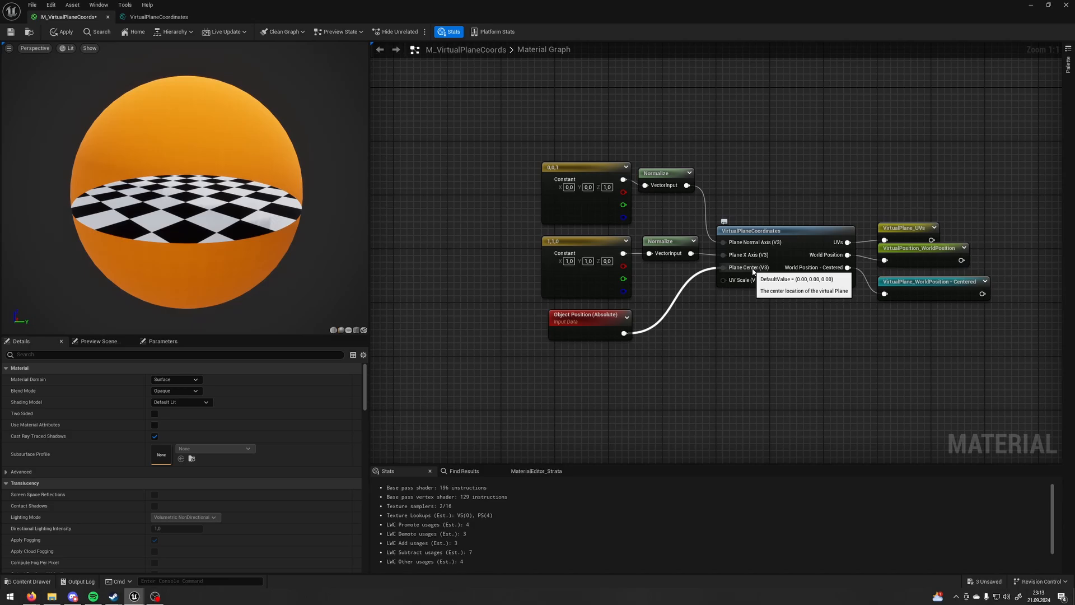
mouse_move(170, 217)
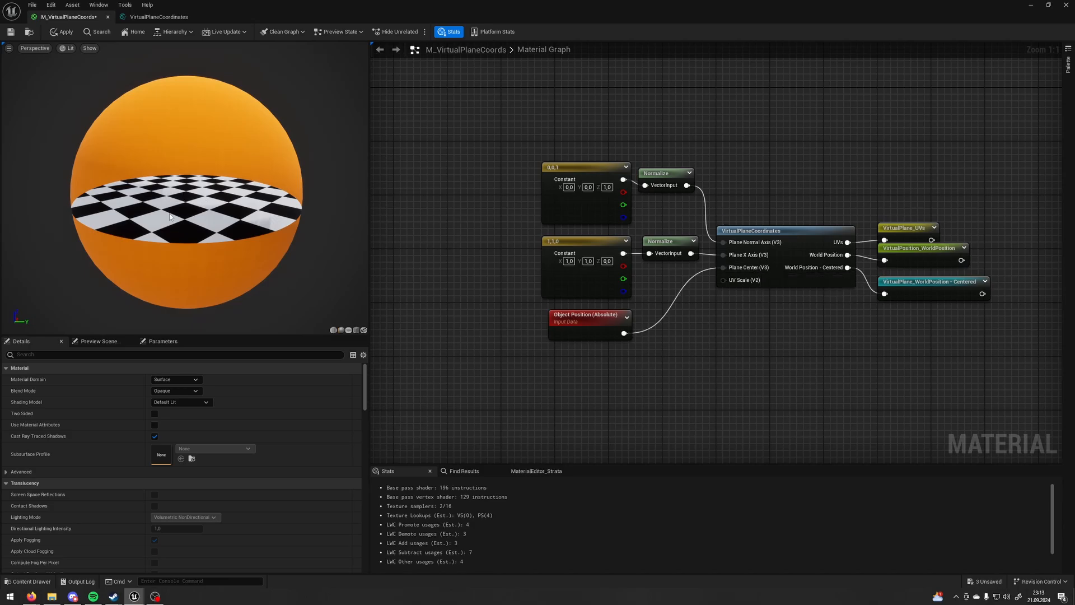
Add Normalize nodes to both axis vectors and set the X axis to 1,1,0
click(588, 324)
text(0.25)
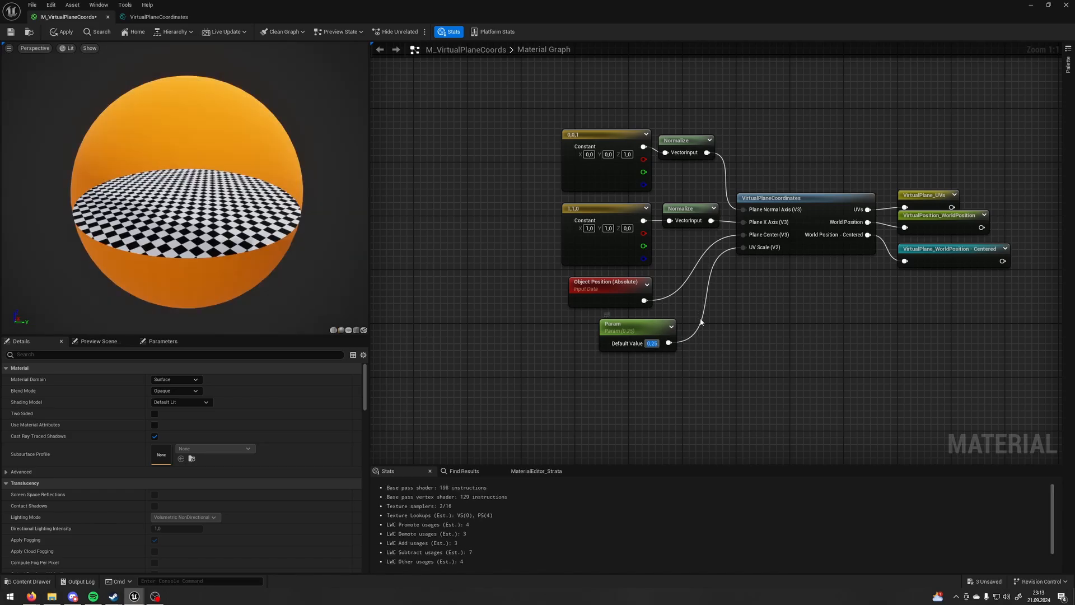
Confirm the 0.25 default value on the UV Scale parameter
key(Delete)
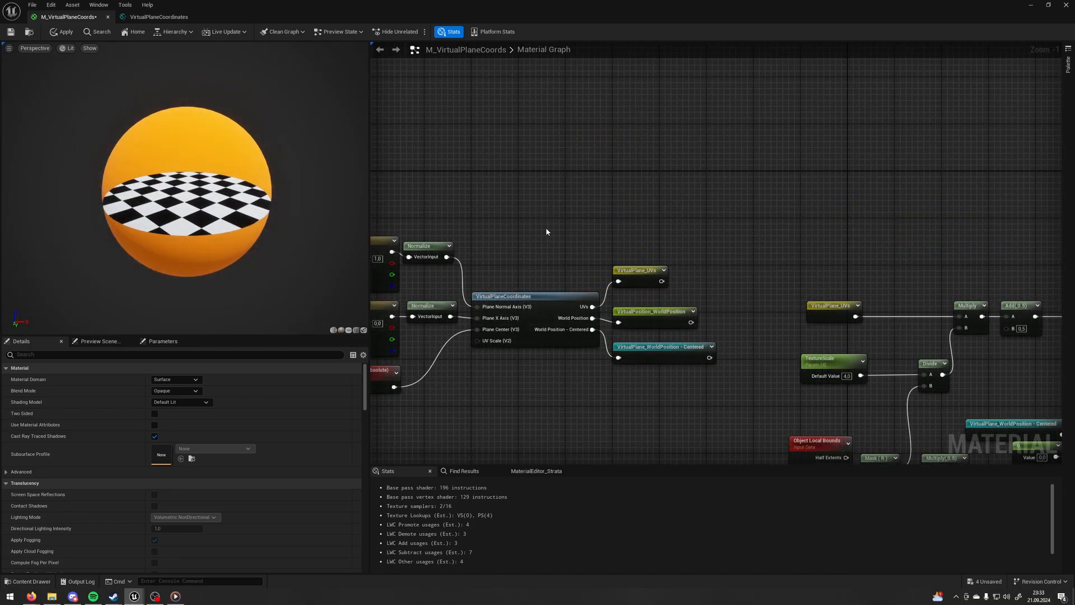
click(637, 269)
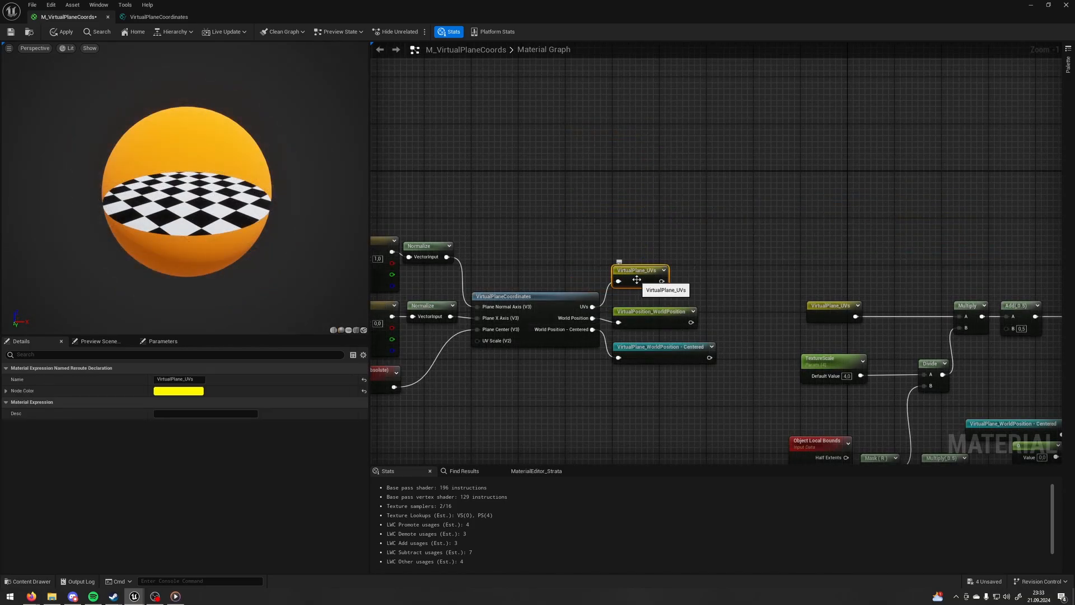
right_click(636, 280)
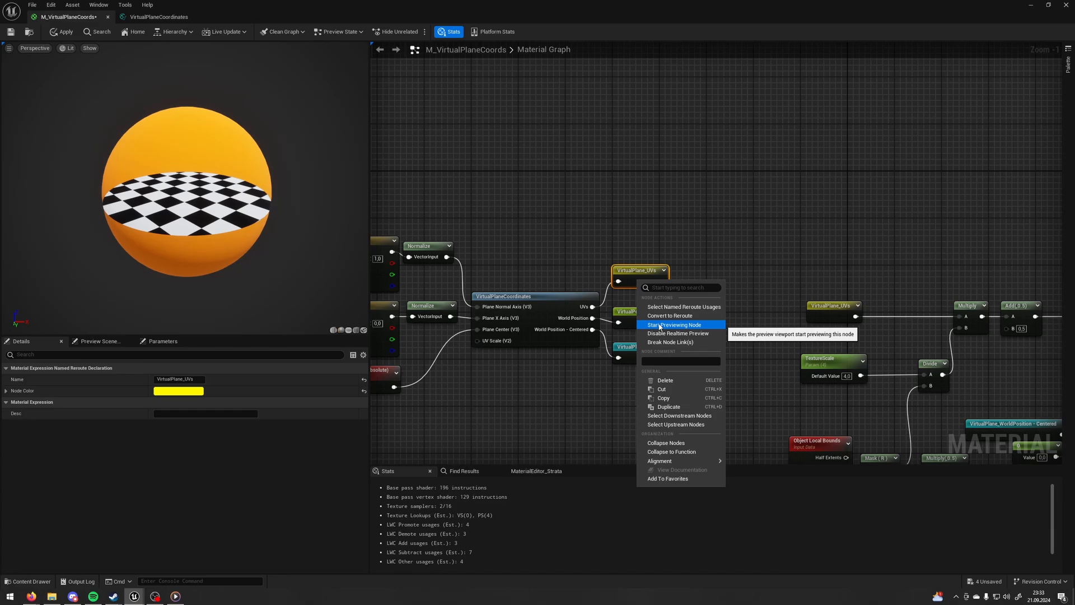
click(673, 325)
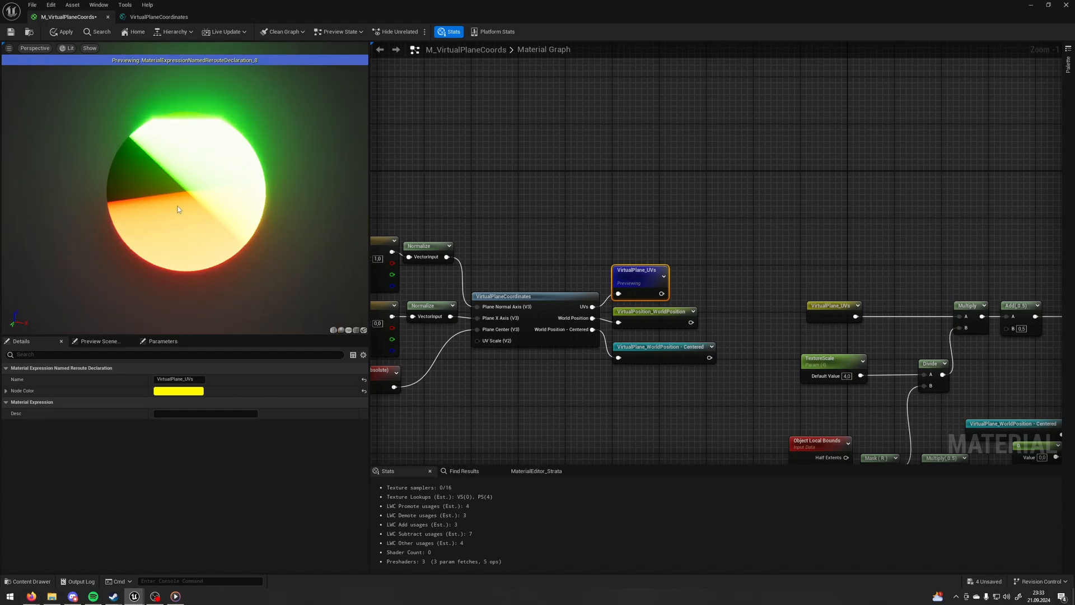
right_click(639, 281)
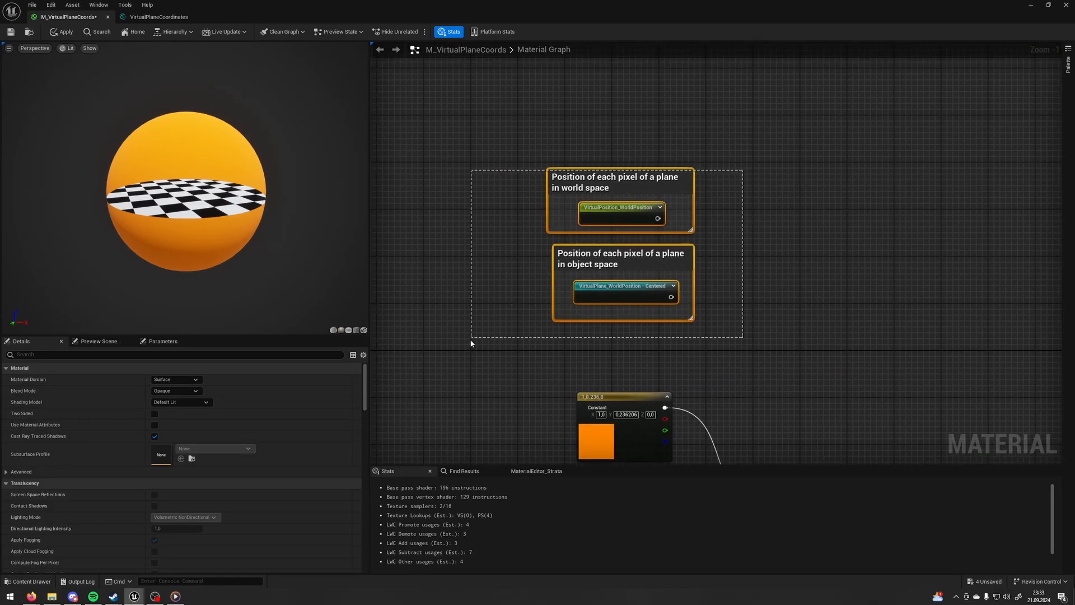
click(621, 207)
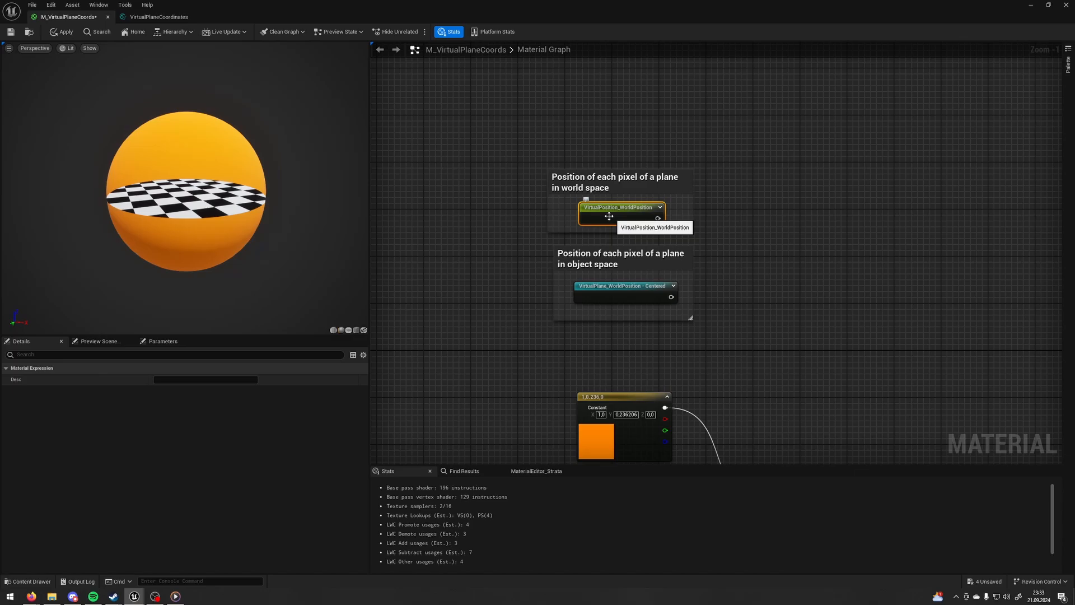
mouse_move(590, 189)
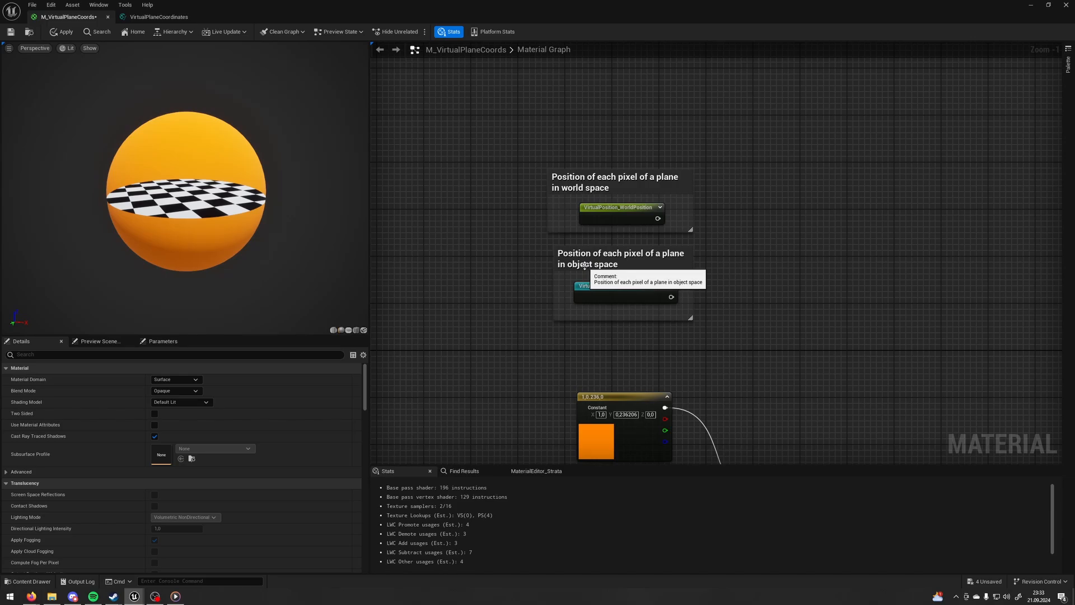
mouse_move(650, 266)
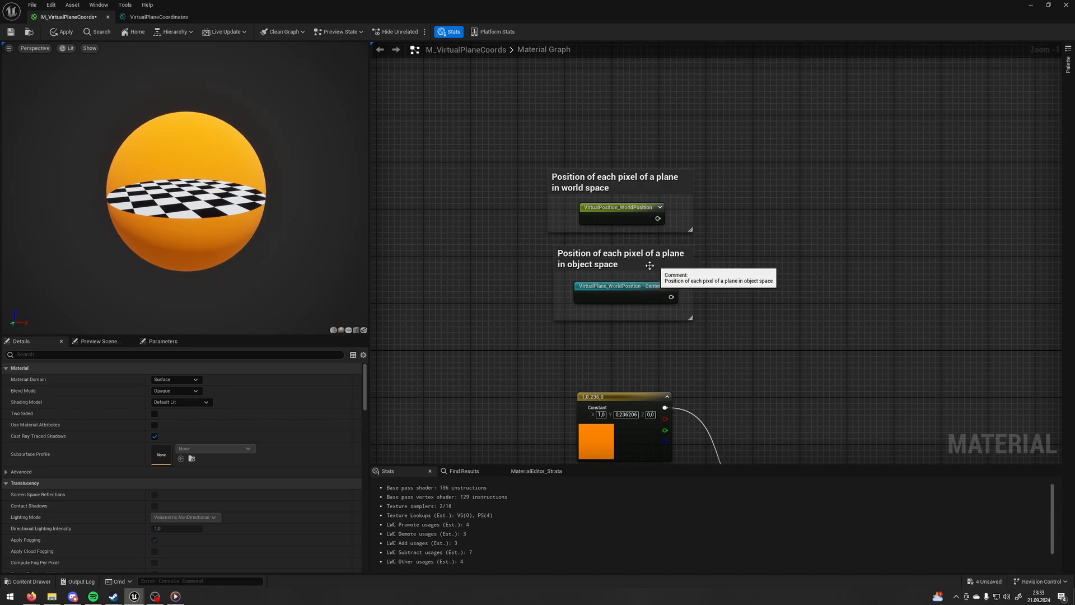
scroll(down, 3)
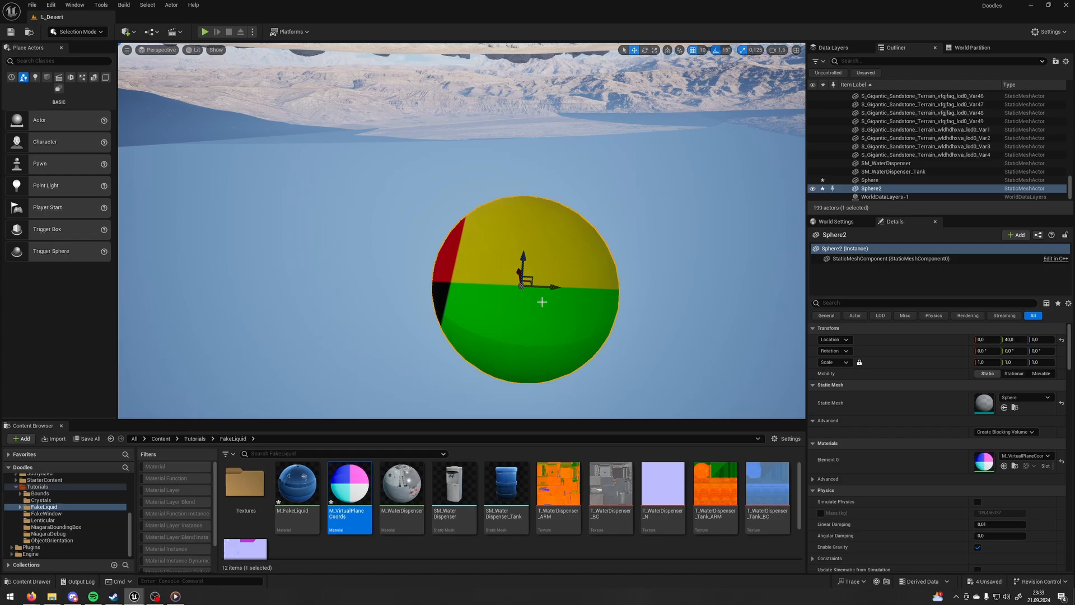
mouse_move(541, 311)
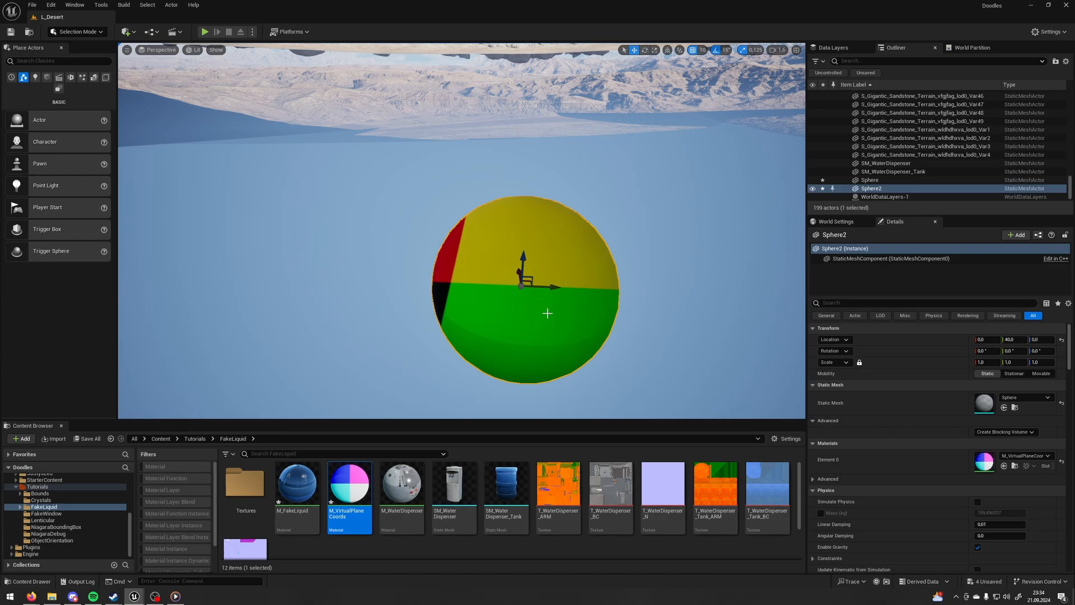
mouse_move(454, 287)
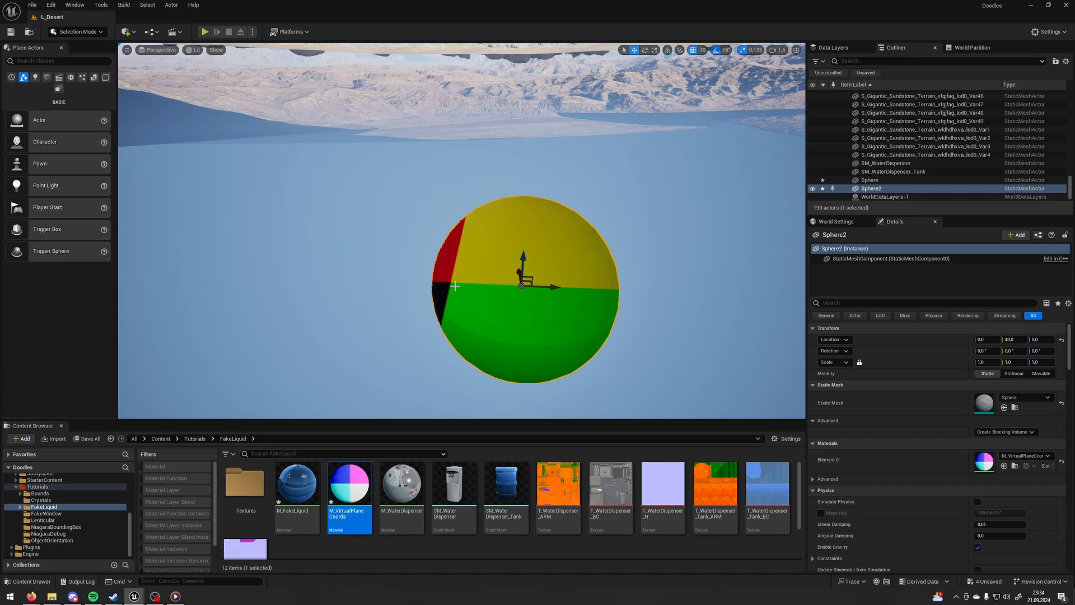
Select Sphere2 in the L_Desert level to view its M_VirtualPlaneCoords material
double_click(349, 480)
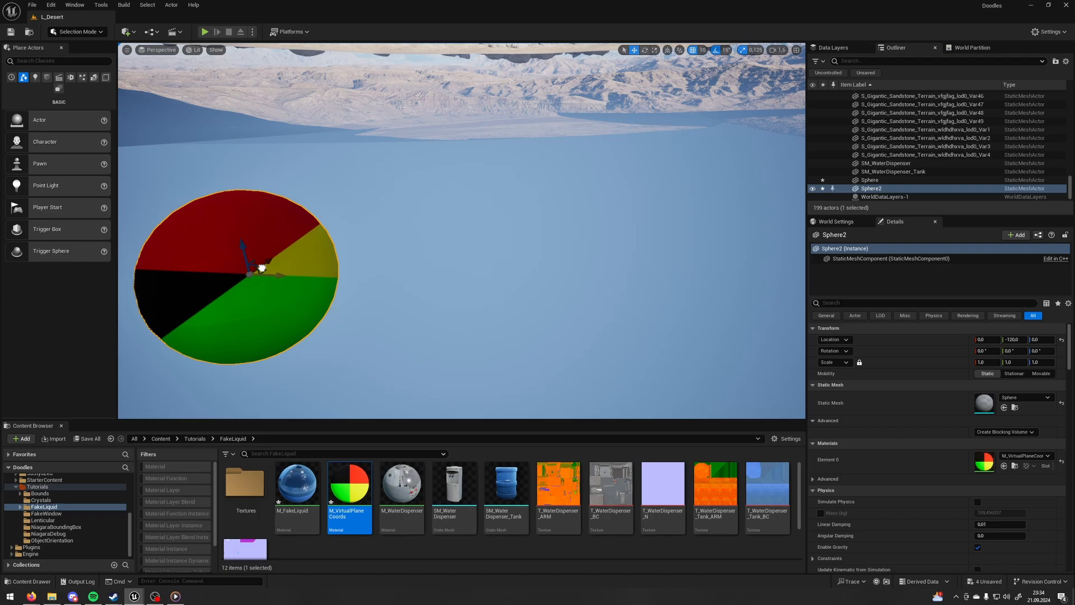
Reopen M_VirtualPlaneCoords in the Material Editor from the Content Browser
double_click(349, 483)
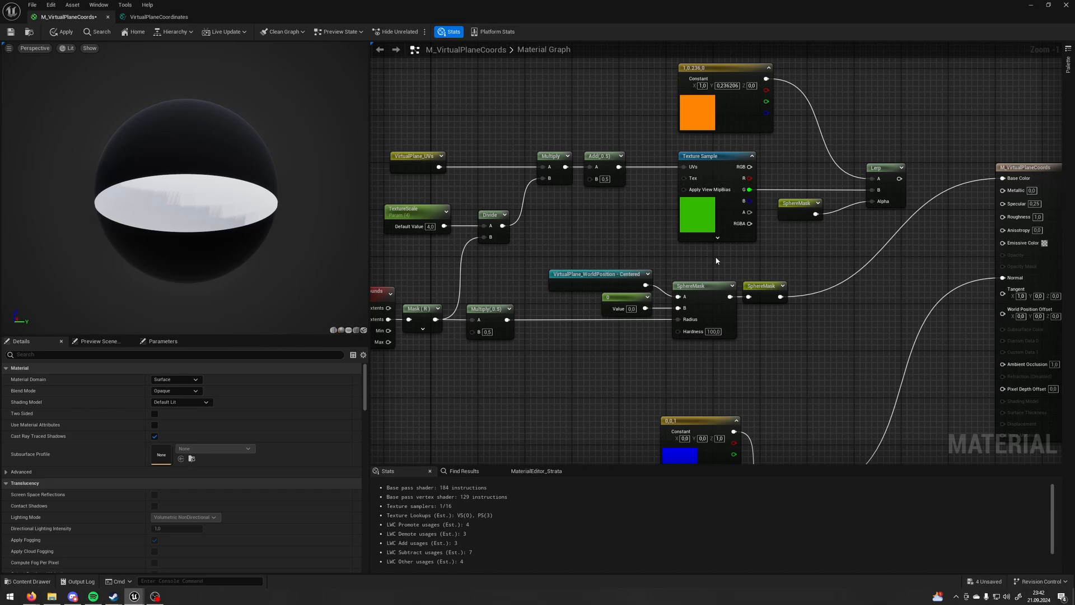
Inspect the SphereMask radius, hardness and constant, then select the Texture Sample
click(703, 286)
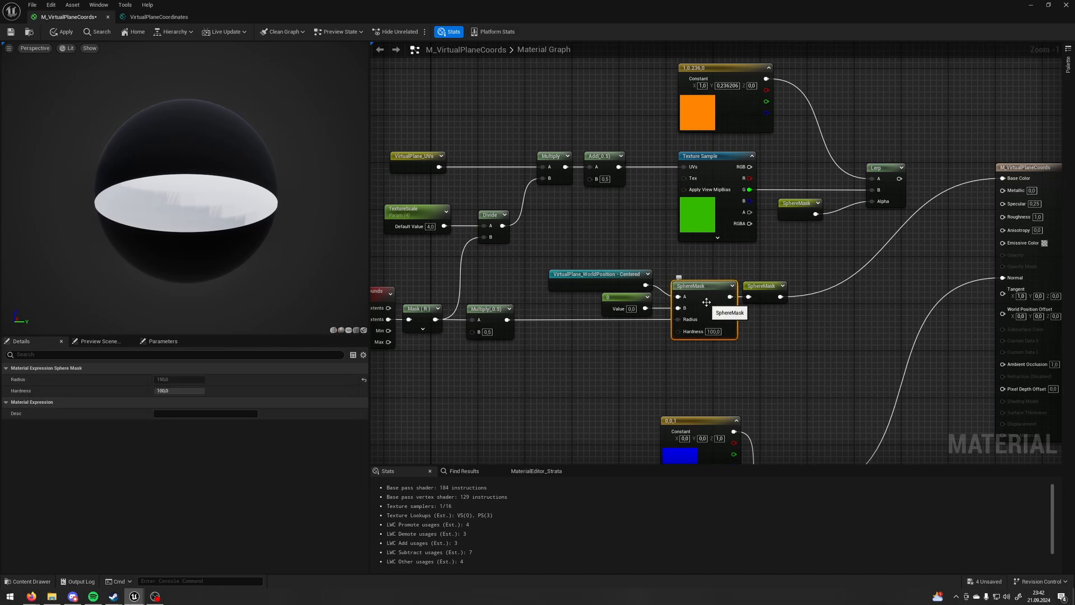
click(625, 296)
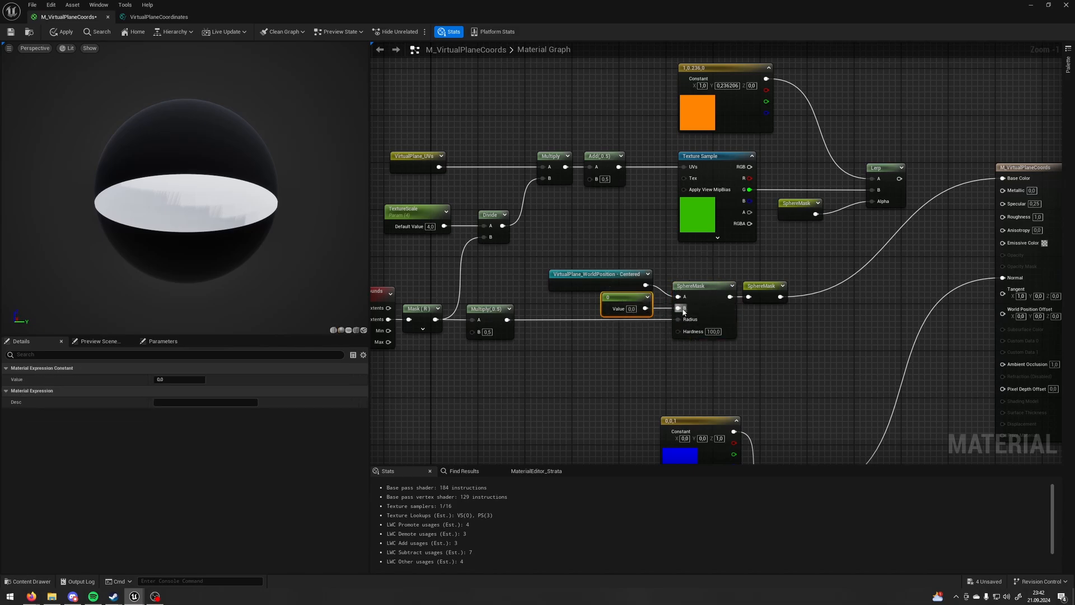
click(598, 274)
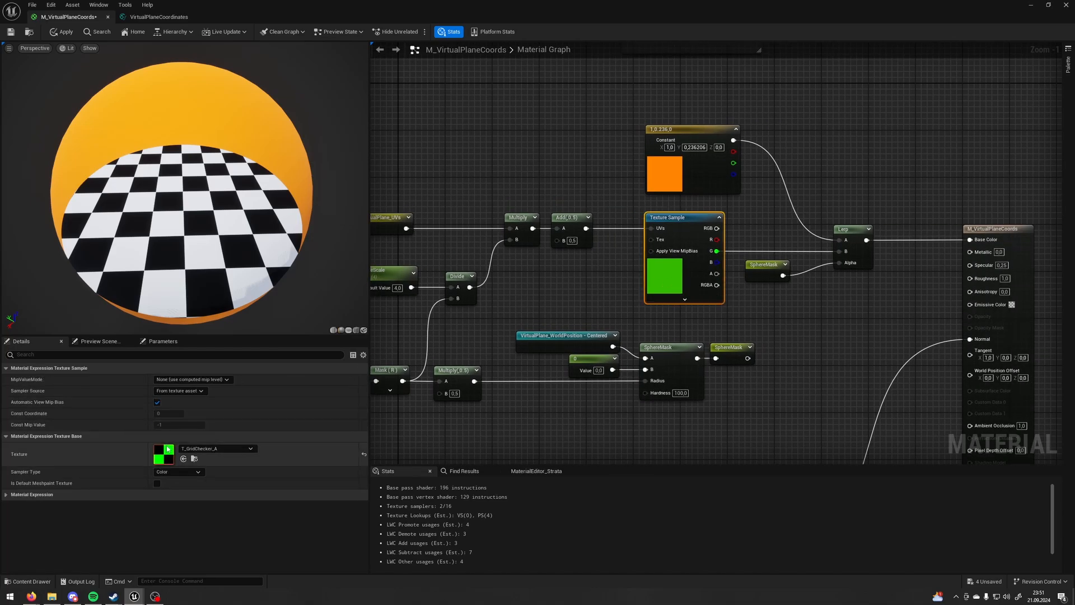
Assign the AICON-Green texture to the Texture Sample and set TextureScale to 1.0
click(251, 448)
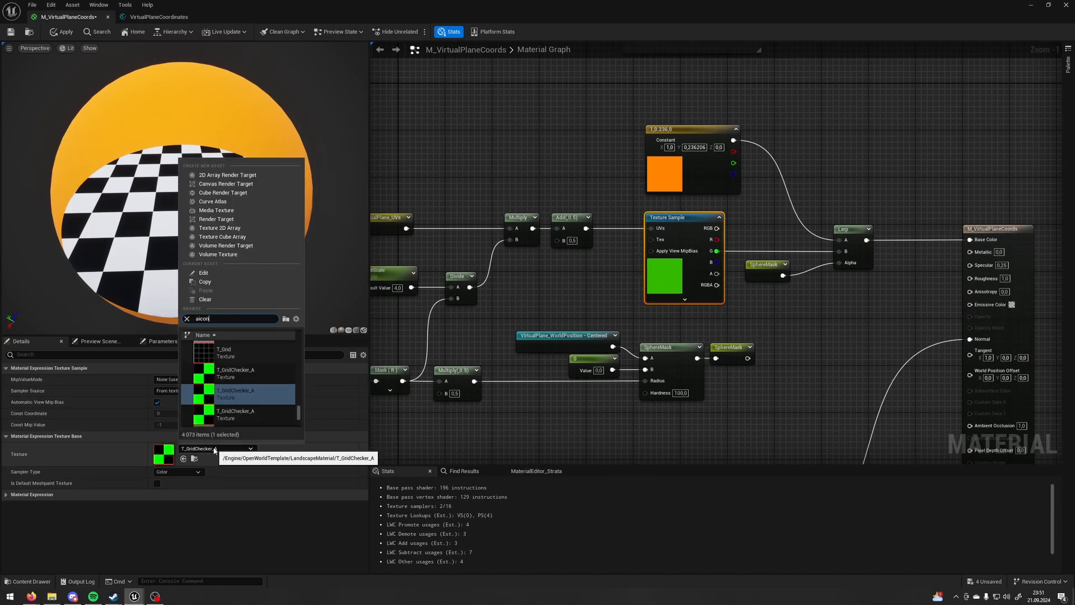
click(236, 394)
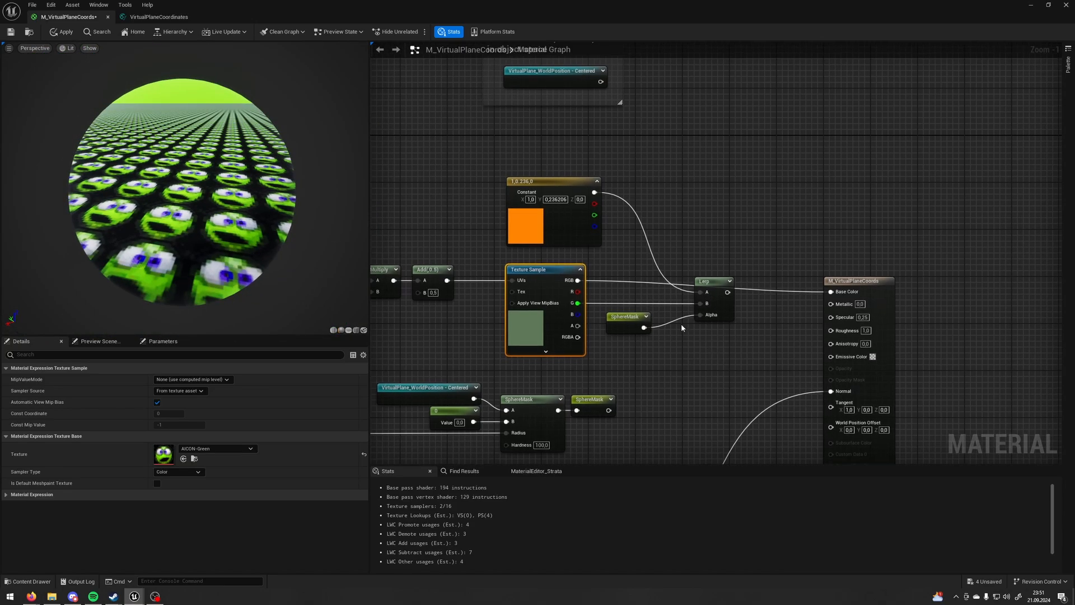
click(639, 323)
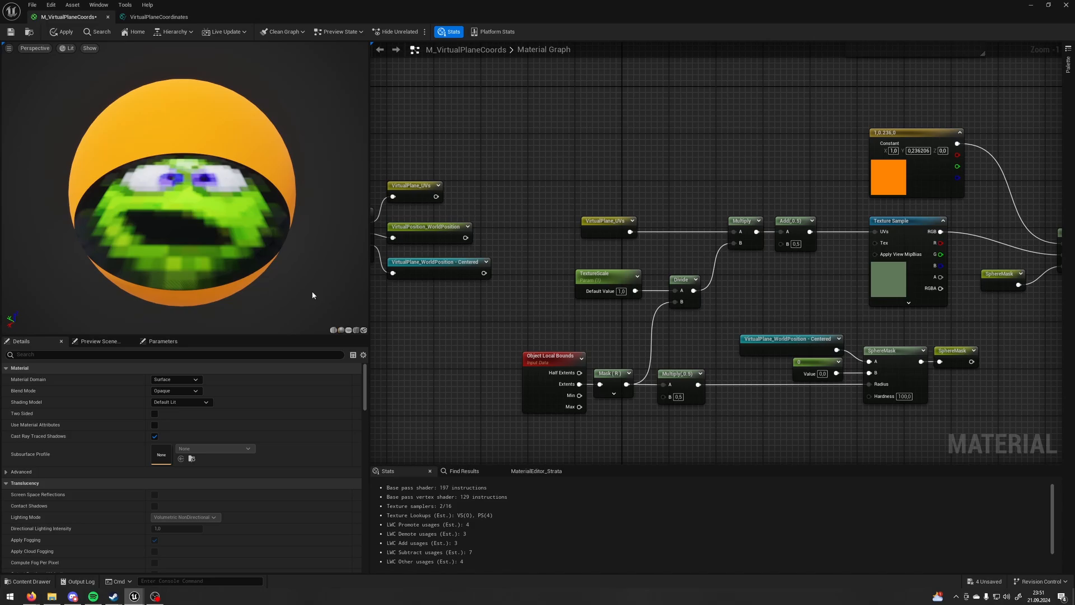
Review the TextureScale, Object Local Bounds and VirtualPlane_UVs nodes
click(596, 281)
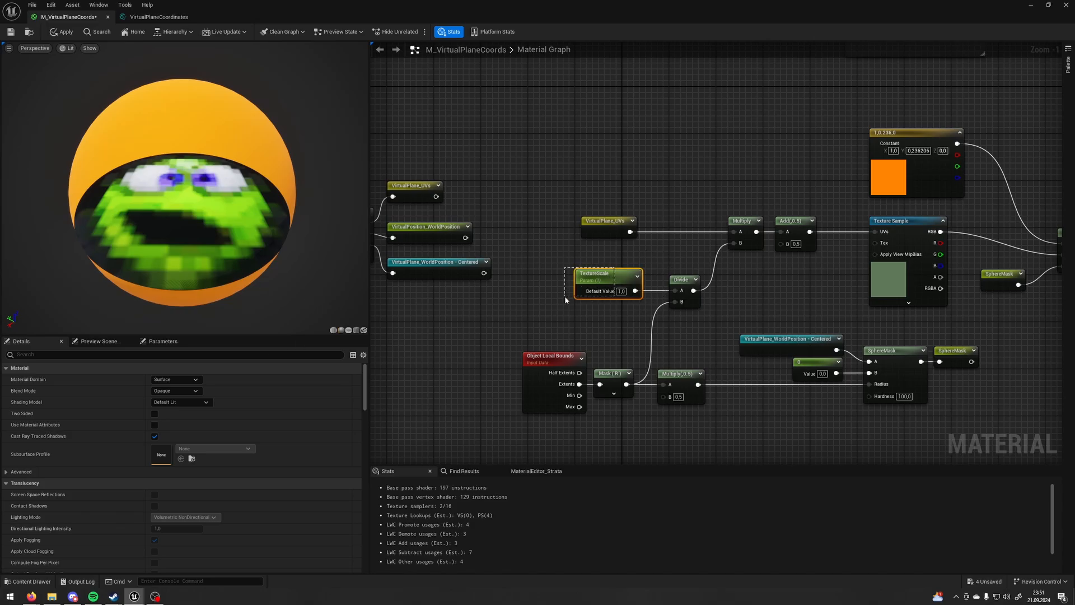
click(606, 273)
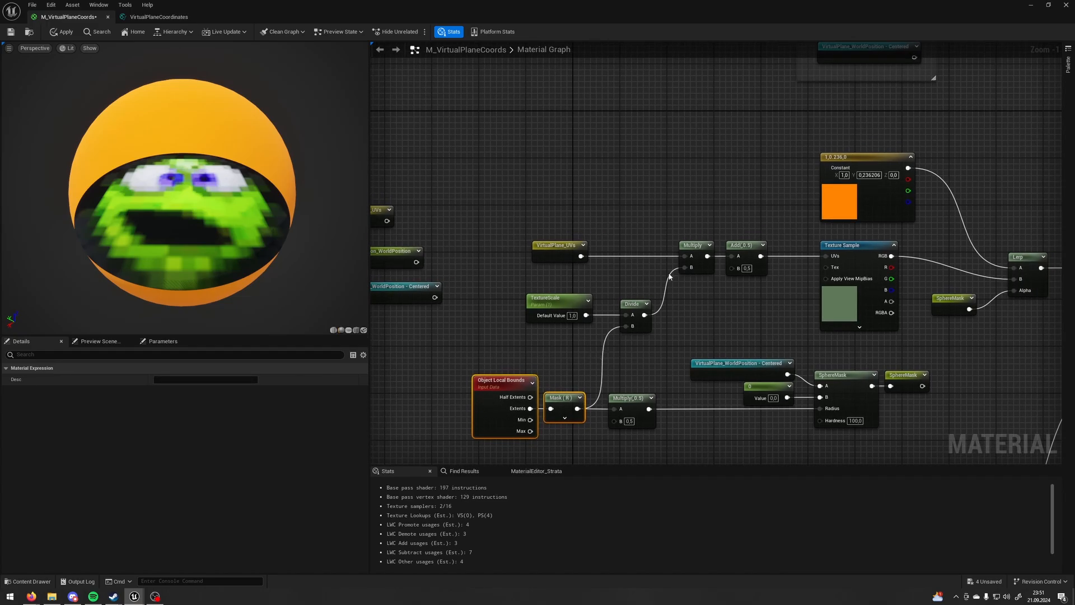
click(558, 245)
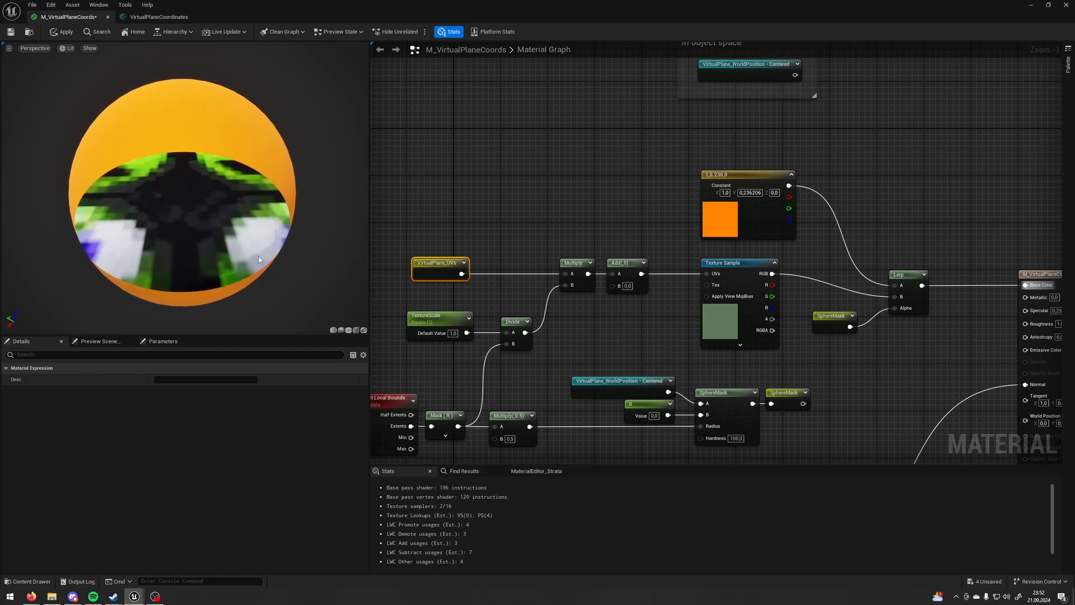
mouse_move(620, 287)
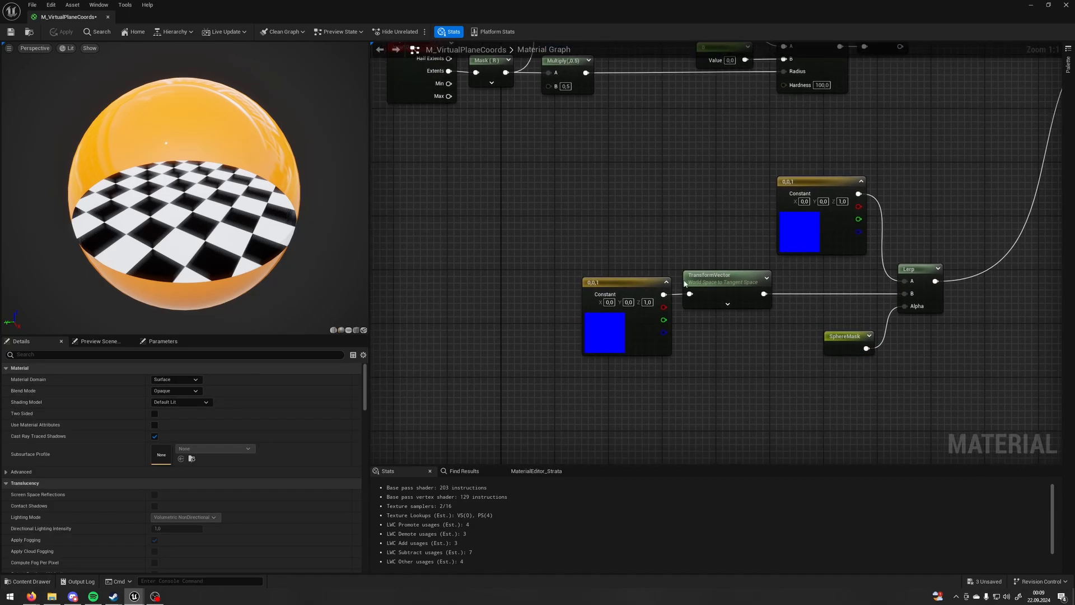
Switch to the level editor and show the Lit menu's Buffer Visualization modes
click(624, 319)
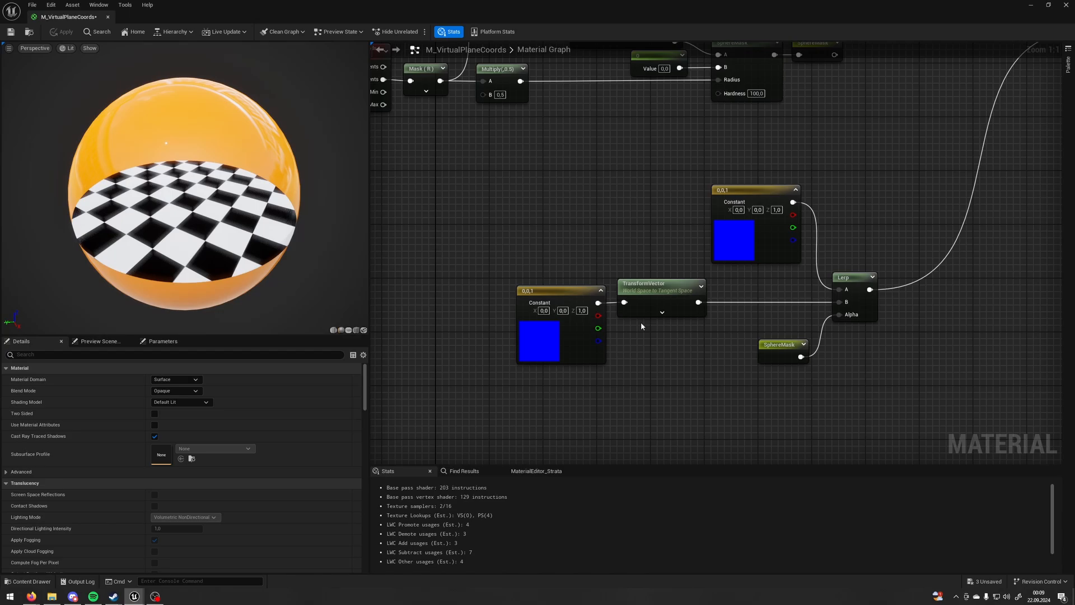
mouse_move(97, 31)
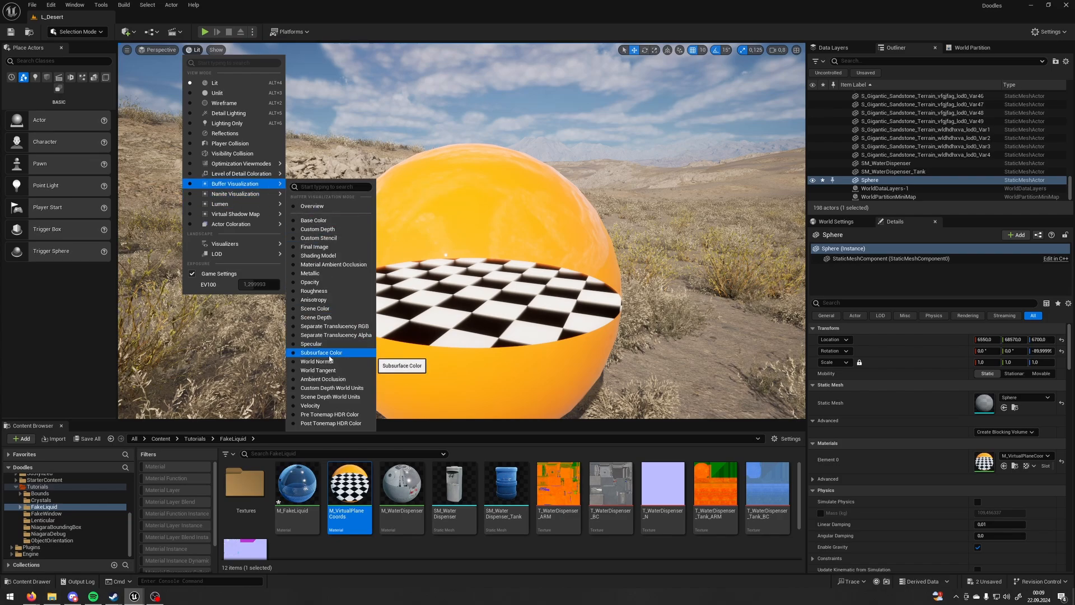
click(315, 361)
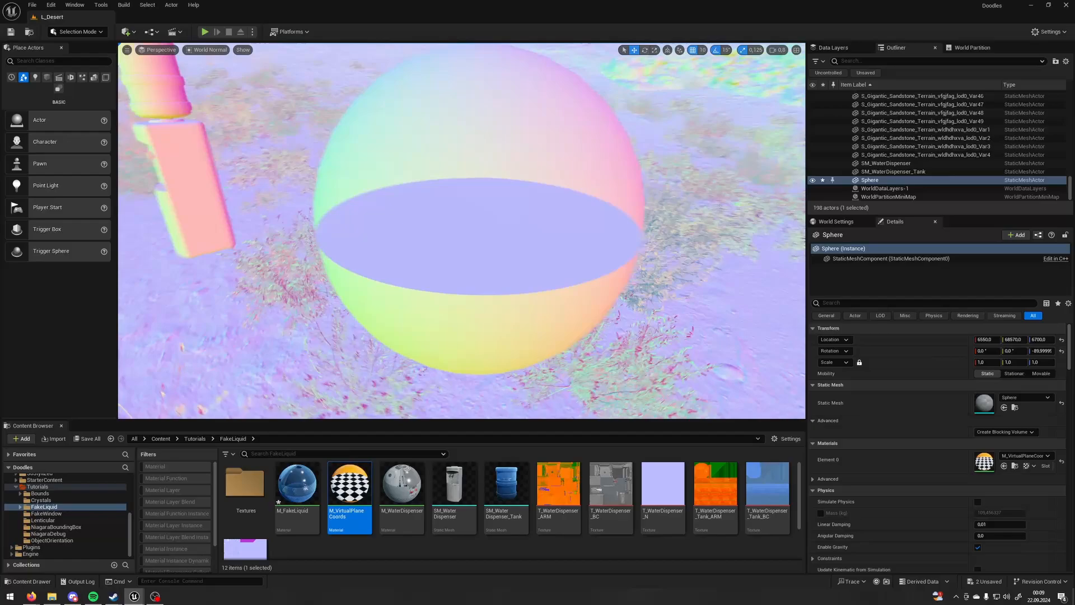
click(209, 49)
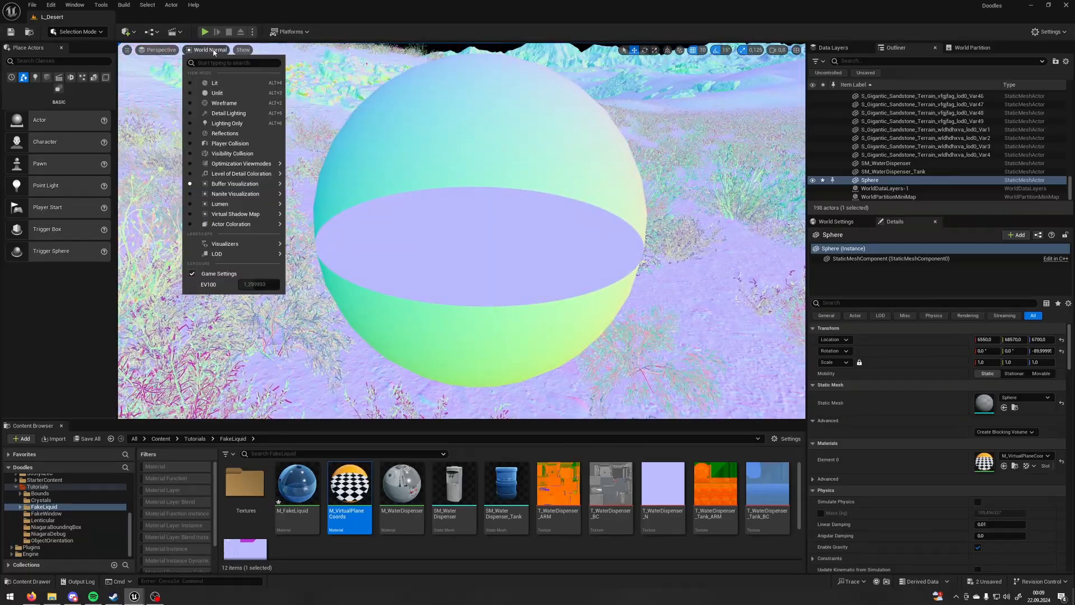
click(215, 82)
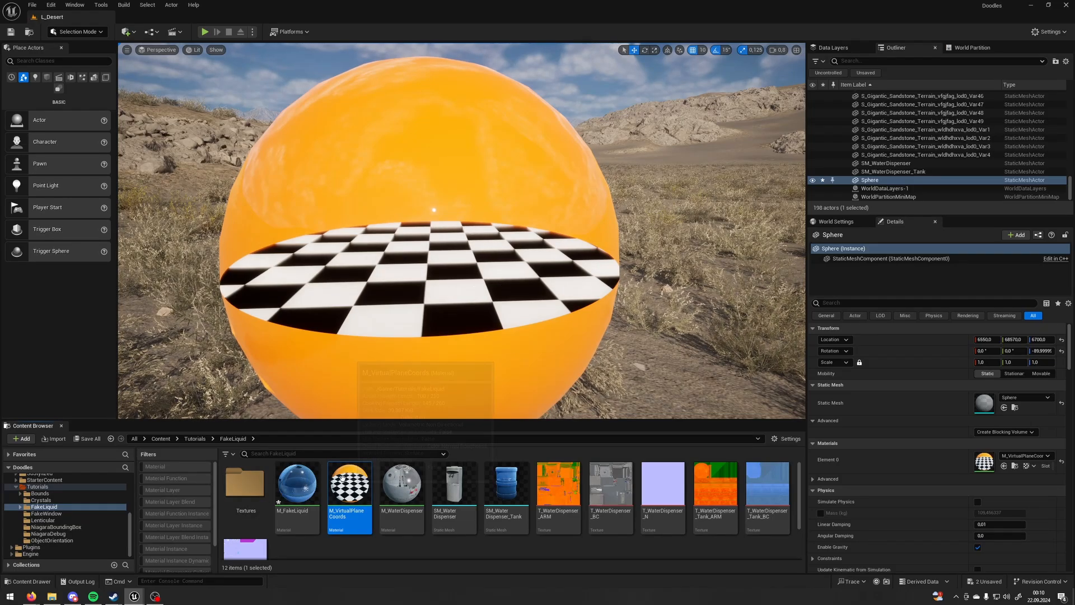
Reopen M_VirtualPlaneCoords in the Material Editor to add the 0.75 normal Lerp
double_click(349, 480)
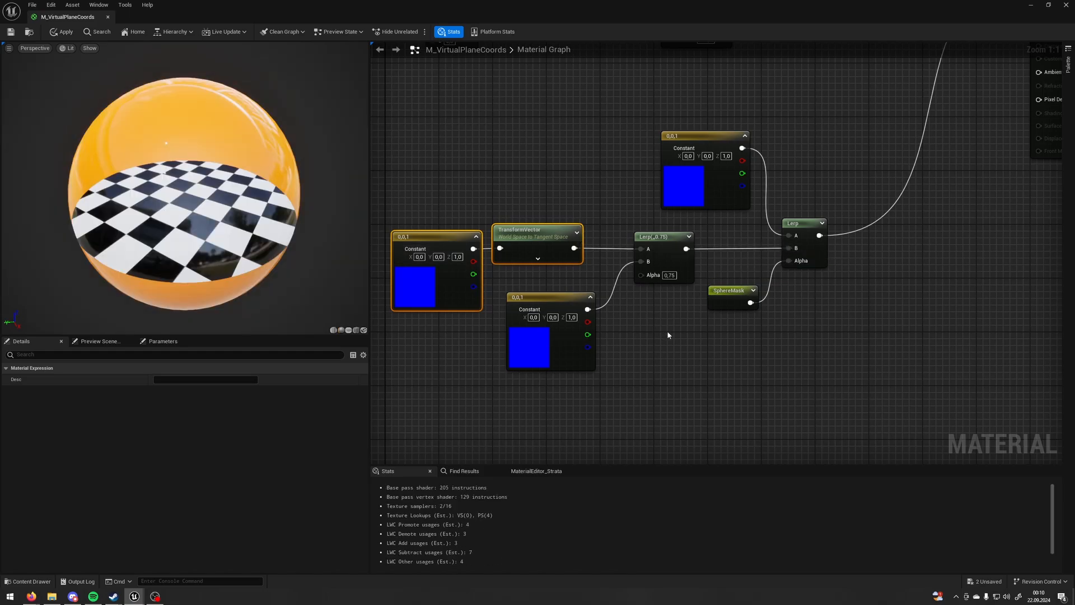
Switch to the L_Desert level tab to view the sphere with updated plane normals
click(659, 319)
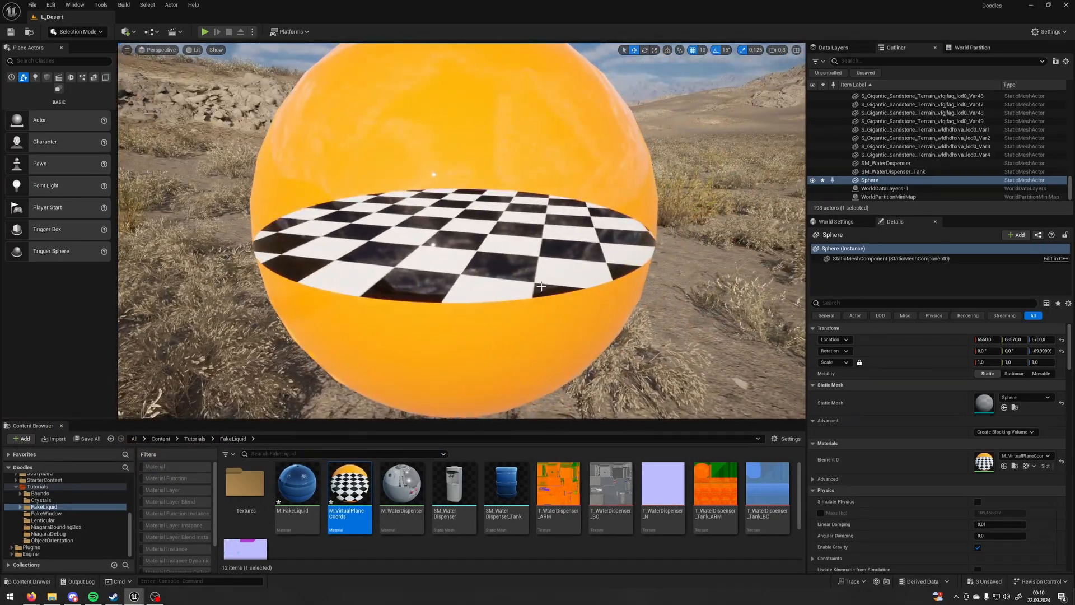
mouse_move(582, 272)
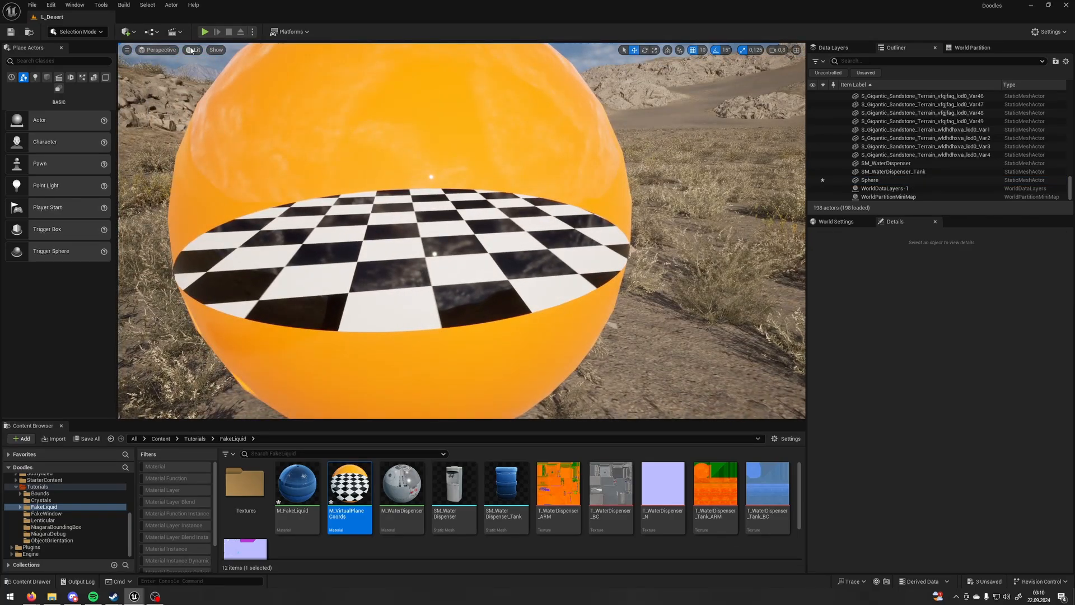
Open the Lit view mode dropdown and expand Buffer Visualization
click(195, 50)
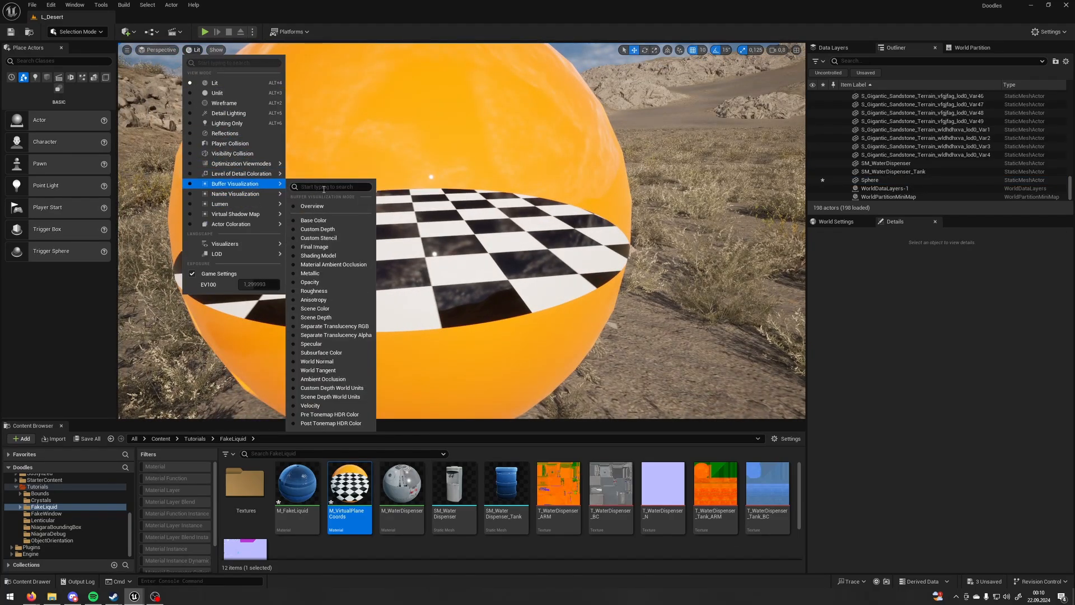
click(315, 361)
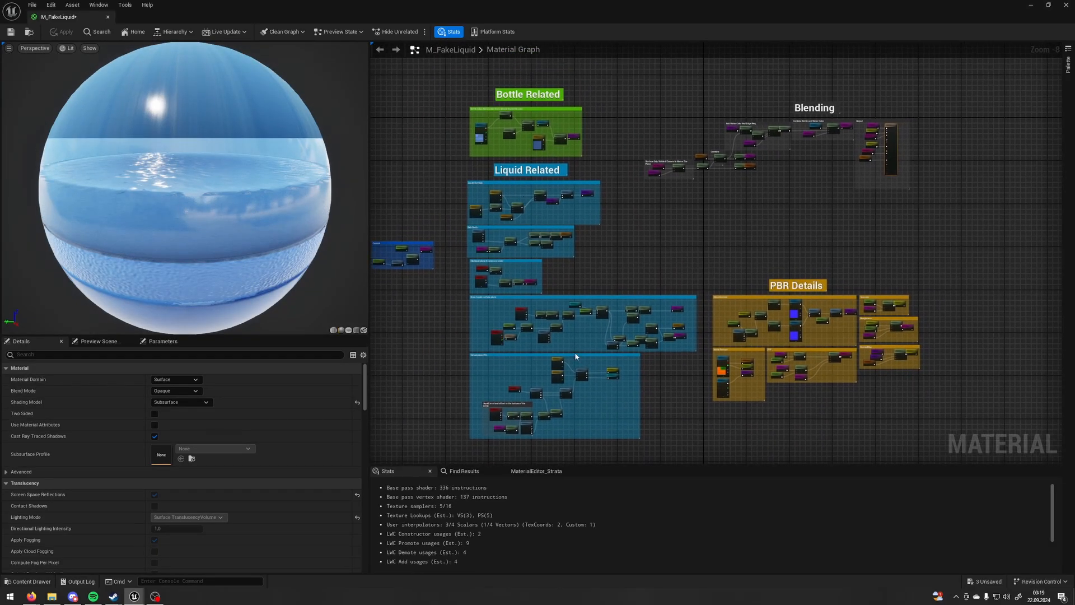
mouse_move(682, 433)
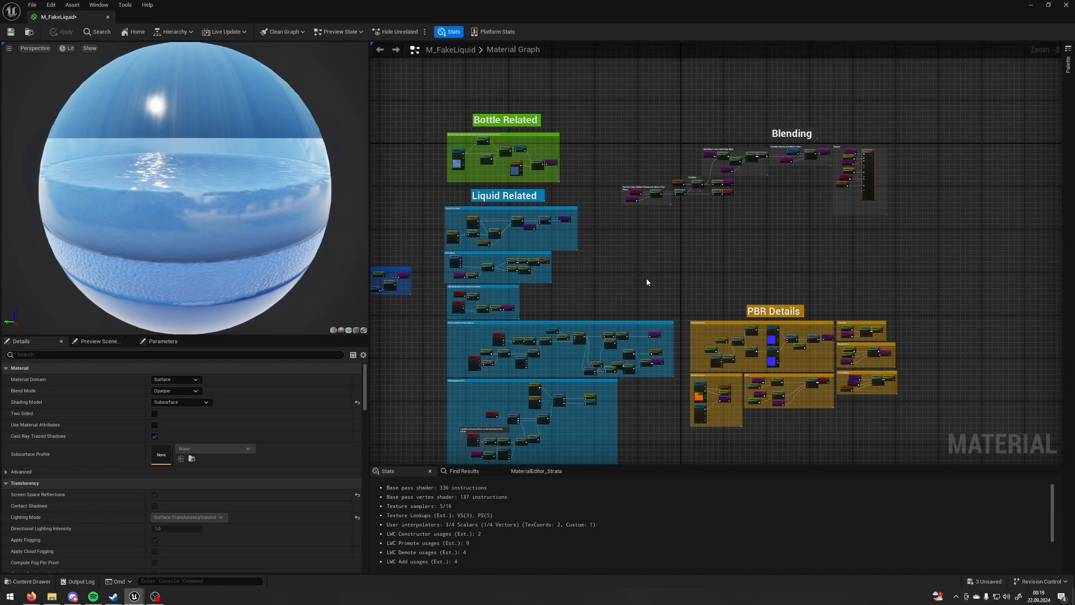
mouse_move(621, 302)
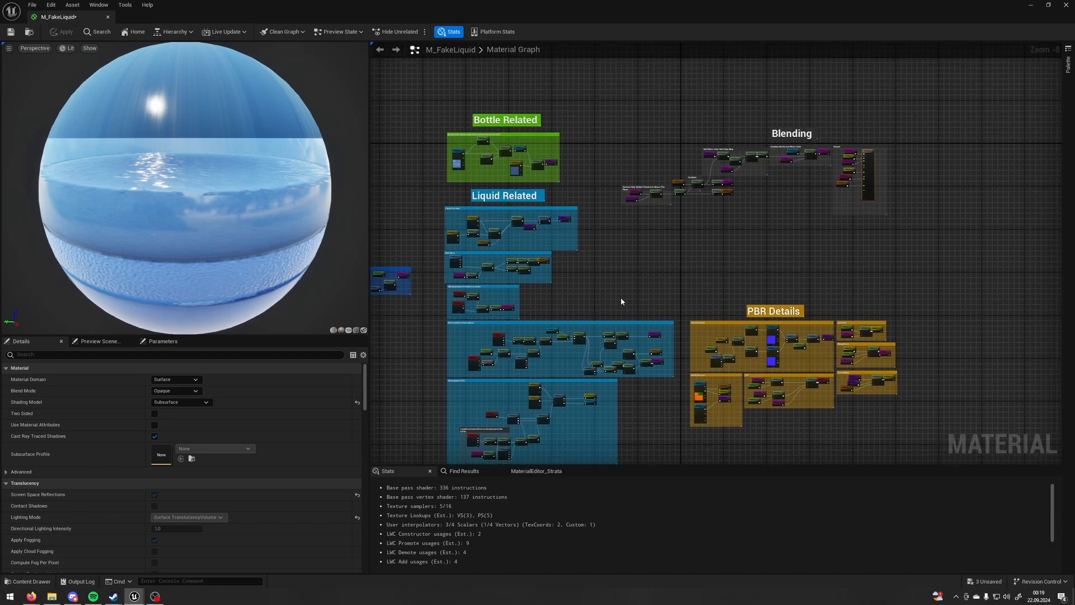